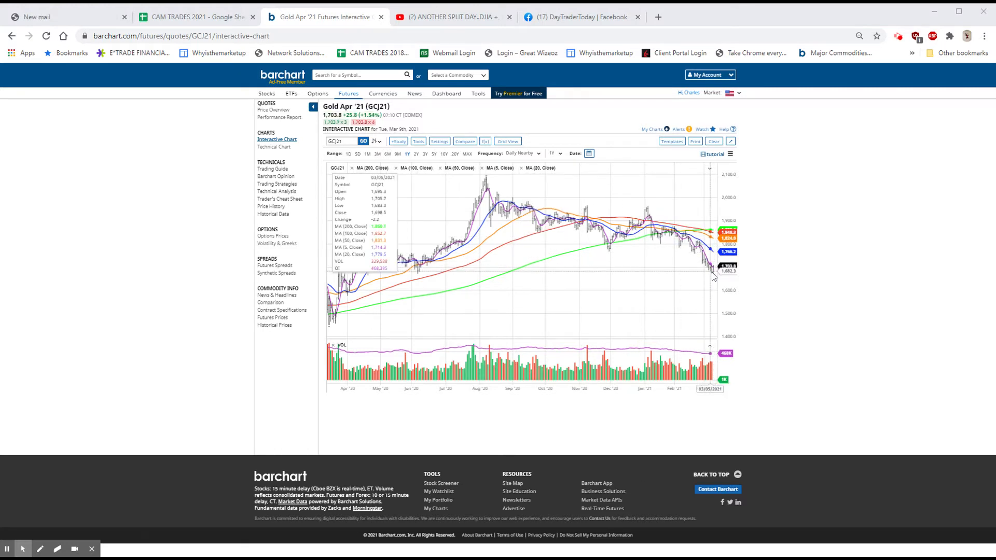
{"action": "mouse_move", "coordinate": [808, 259]}
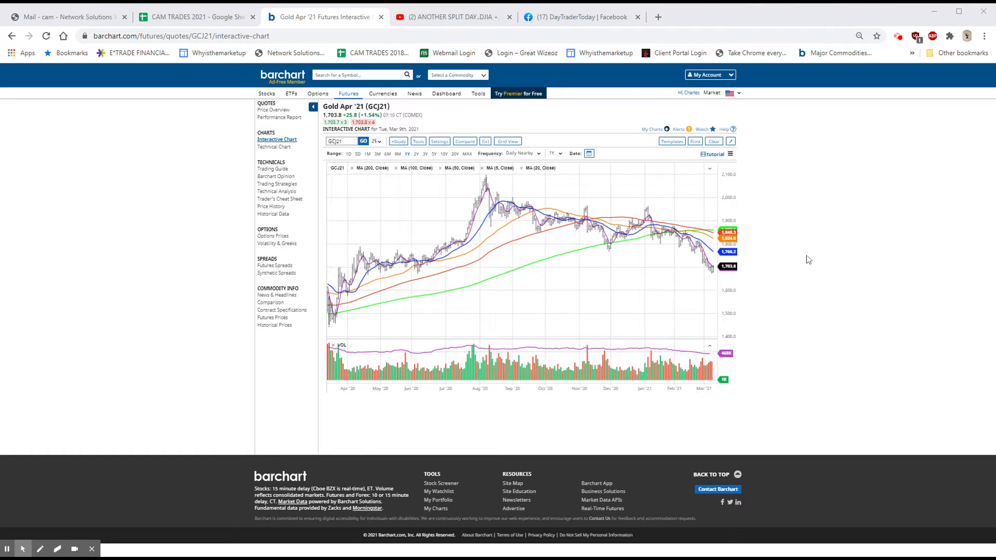
{"action": "mouse_move", "coordinate": [712, 282]}
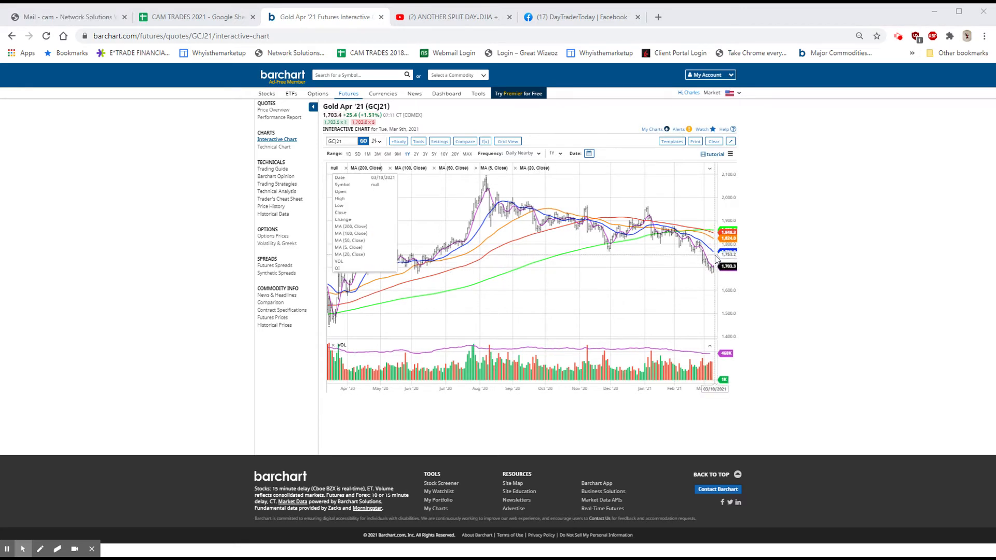
{"action": "mouse_move", "coordinate": [712, 265]}
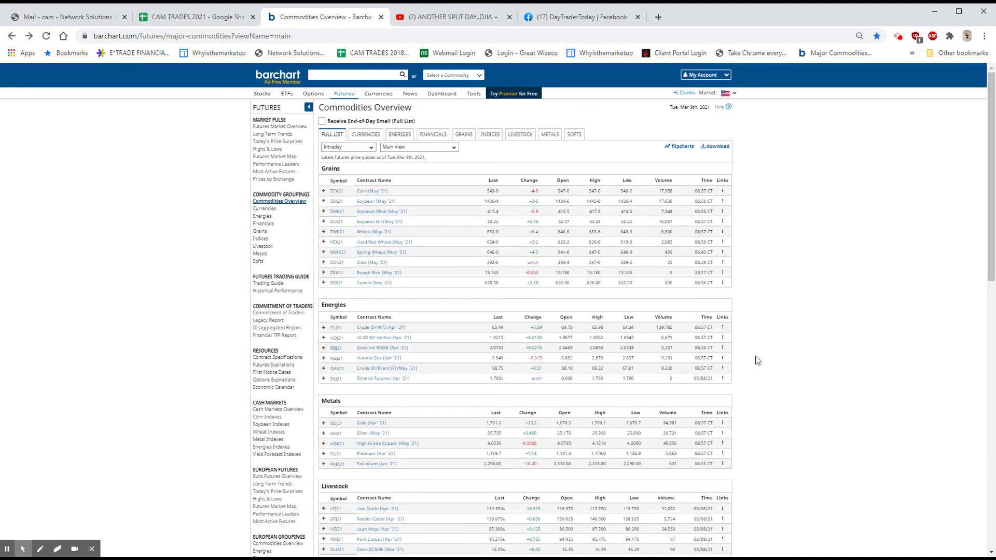
- Open the Bitcoin Futures (Mar '21) interactive chart from the Currencies table's Links menu
{"action": "scroll", "scroll_direction": "down", "scroll_amount": 3}
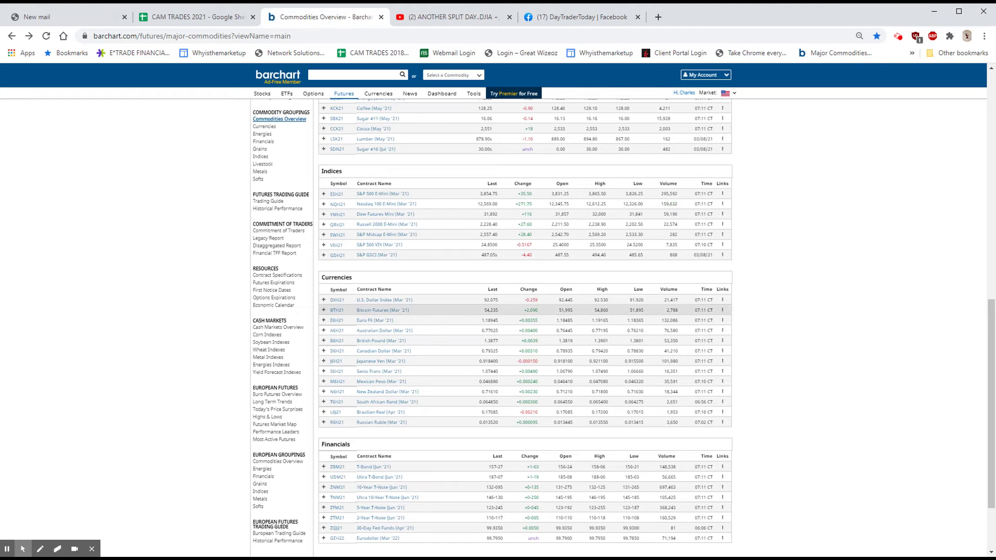
{"action": "left_click", "coordinate": [720, 310]}
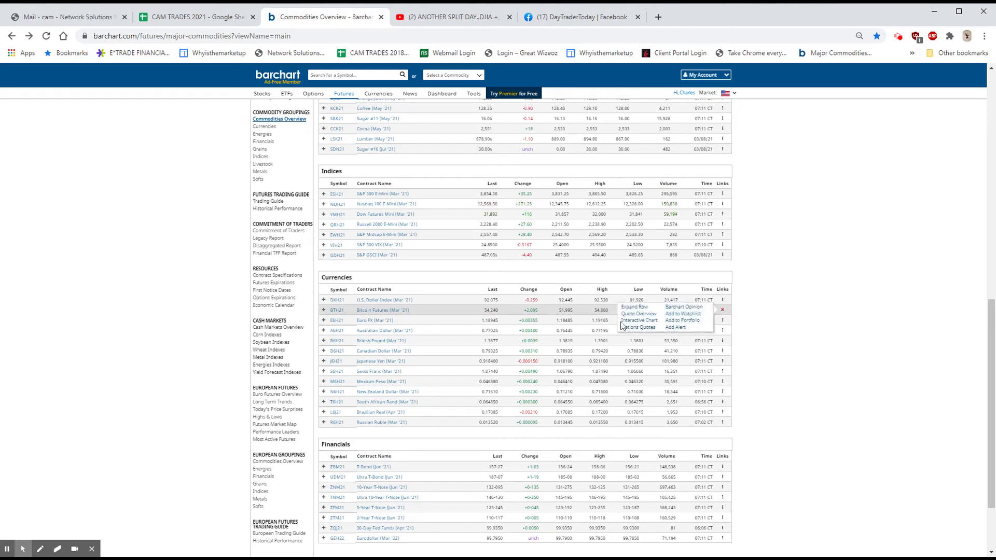
{"action": "left_click", "coordinate": [638, 320]}
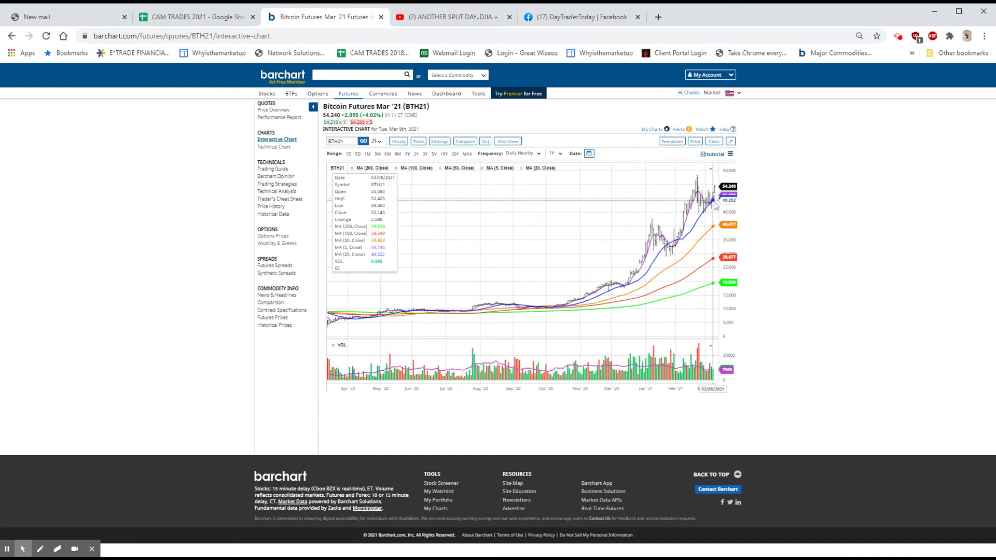
{"action": "mouse_move", "coordinate": [710, 203]}
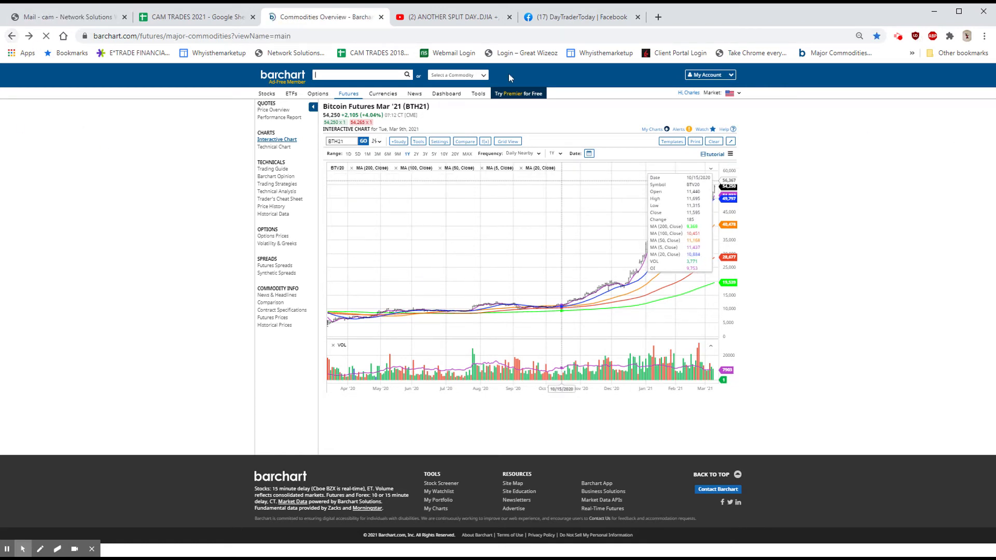
- Return from the Bitcoin chart to the Commodities Overview page
{"action": "left_click", "coordinate": [279, 200]}
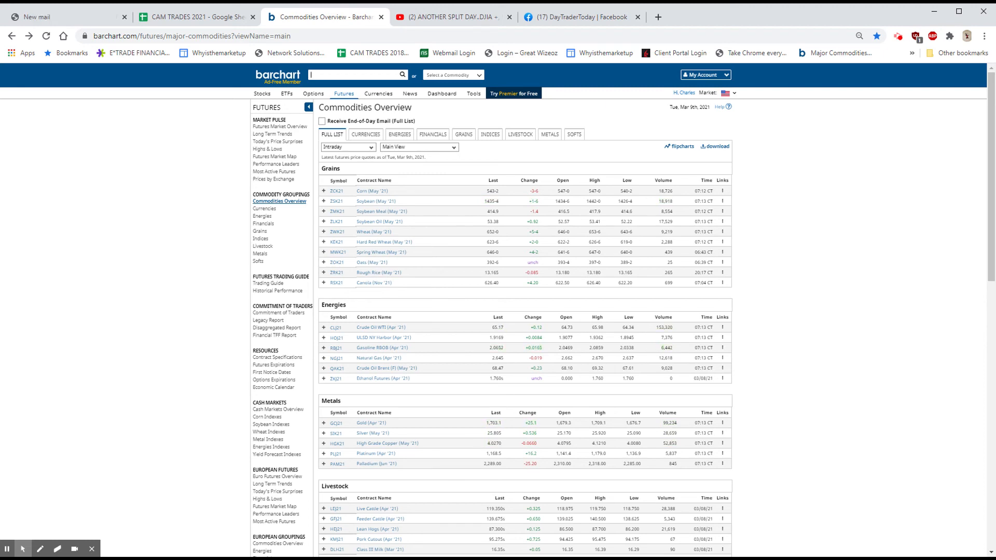
- Bring the Financials table into view and open the T-Bond row's chart links
{"action": "scroll", "scroll_direction": "down", "scroll_amount": 3}
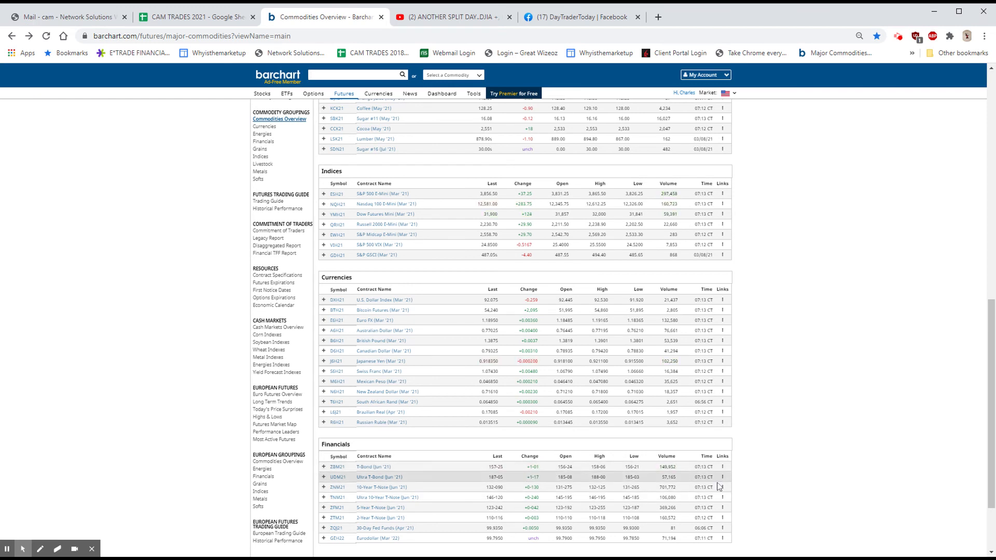
{"action": "left_click", "coordinate": [722, 467]}
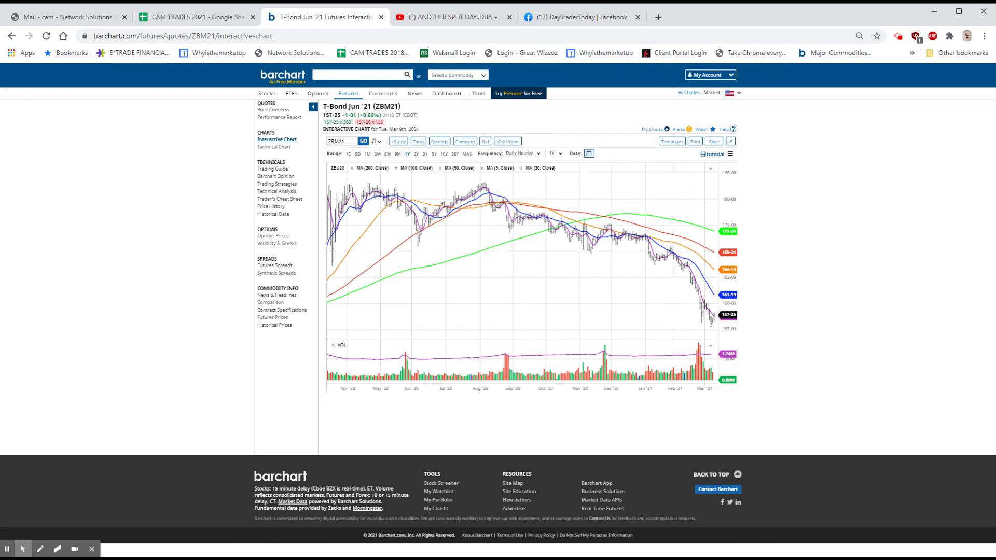
{"action": "mouse_move", "coordinate": [692, 286]}
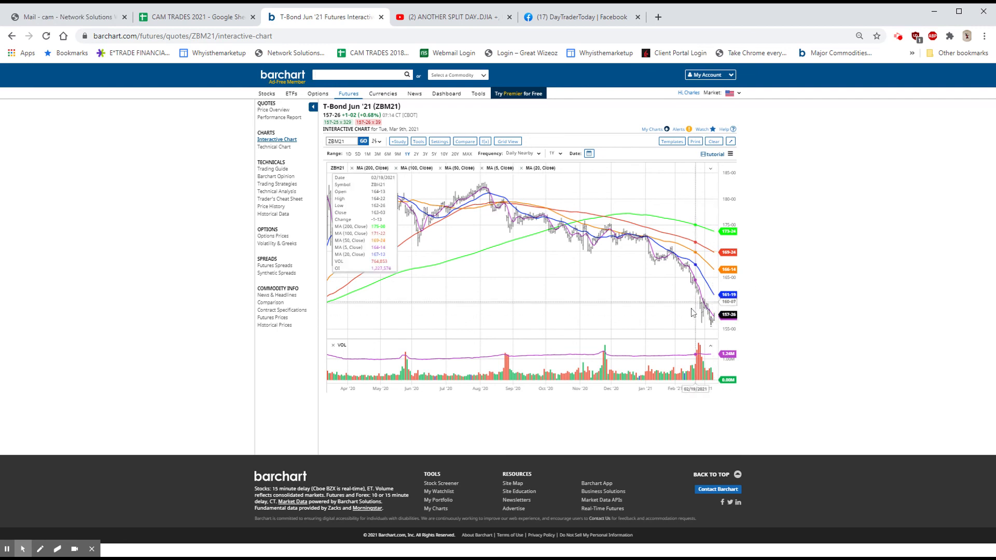
{"action": "mouse_move", "coordinate": [598, 250]}
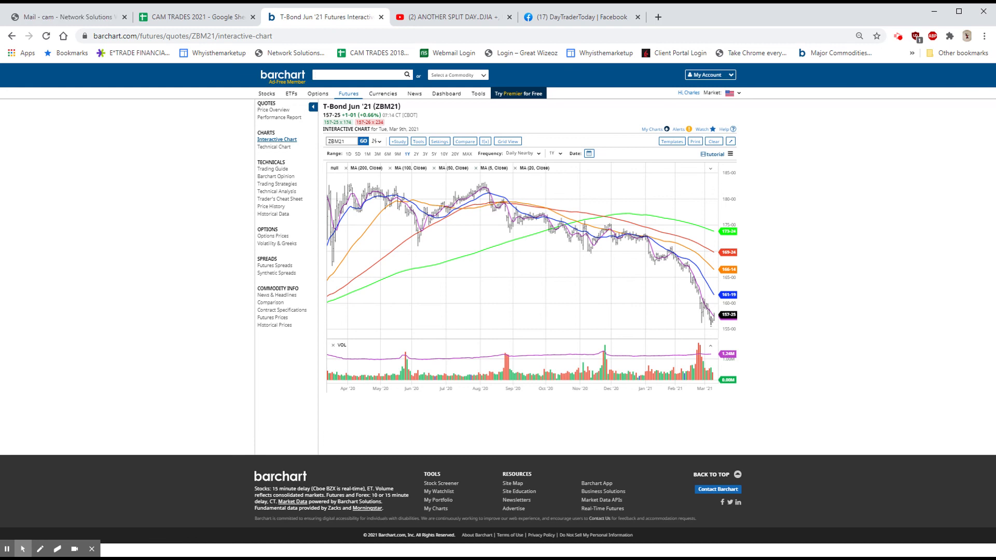
{"action": "mouse_move", "coordinate": [813, 77]}
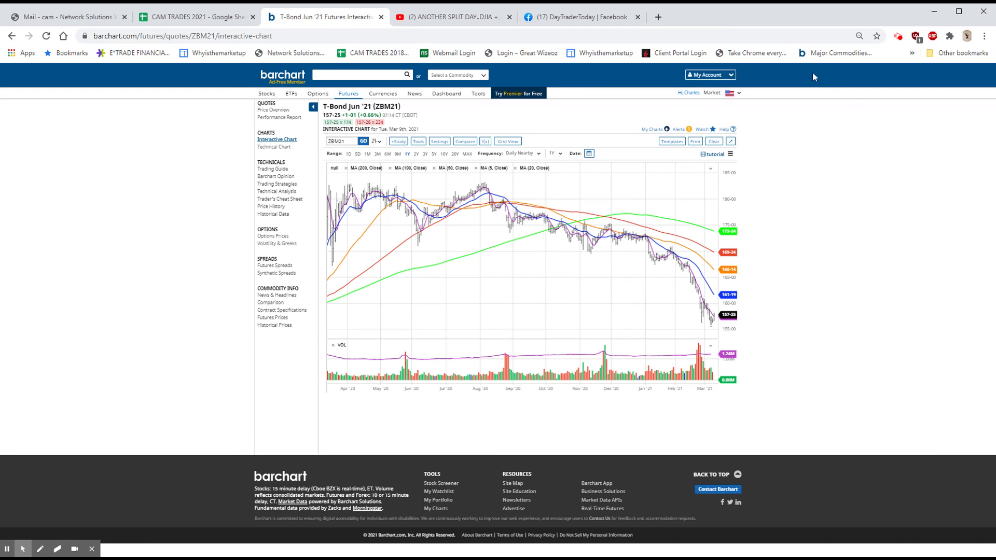